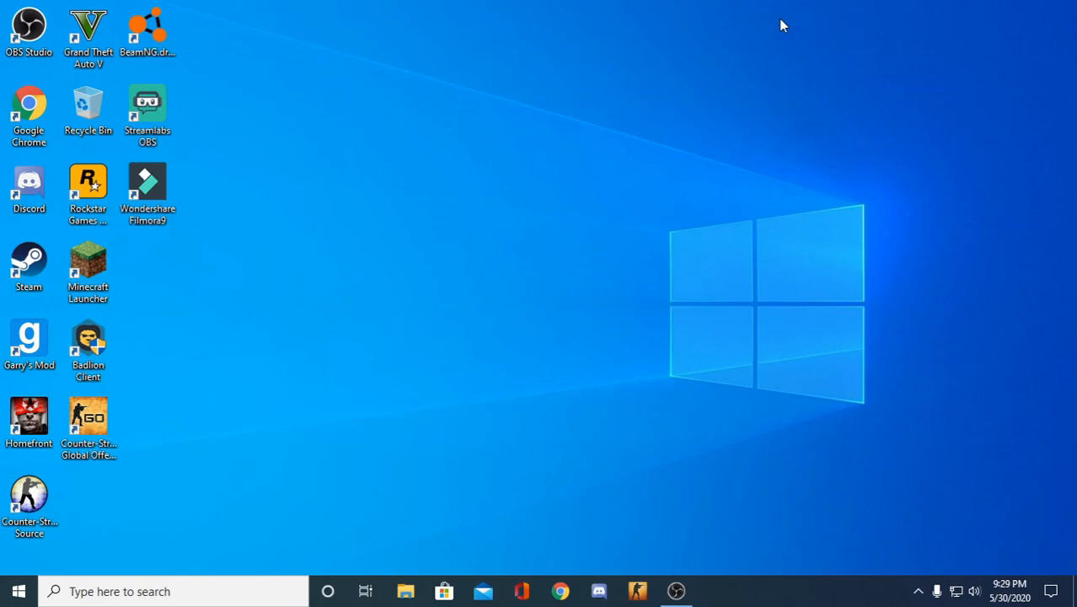
{"action": "mouse_move", "coordinate": [968, 44]}
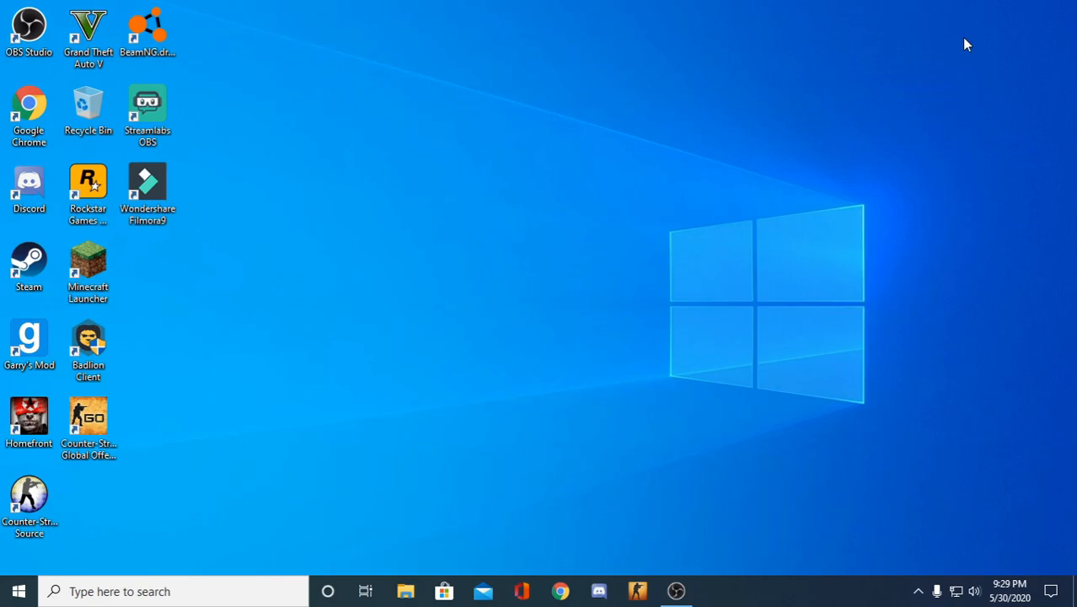
{"action": "mouse_move", "coordinate": [940, 49]}
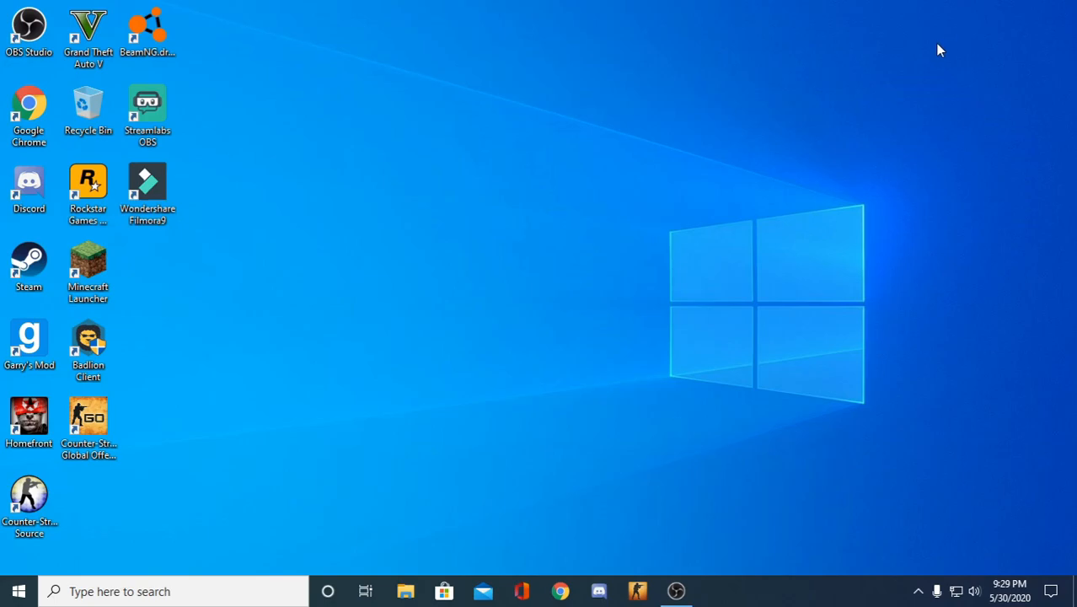
{"action": "mouse_move", "coordinate": [880, 42]}
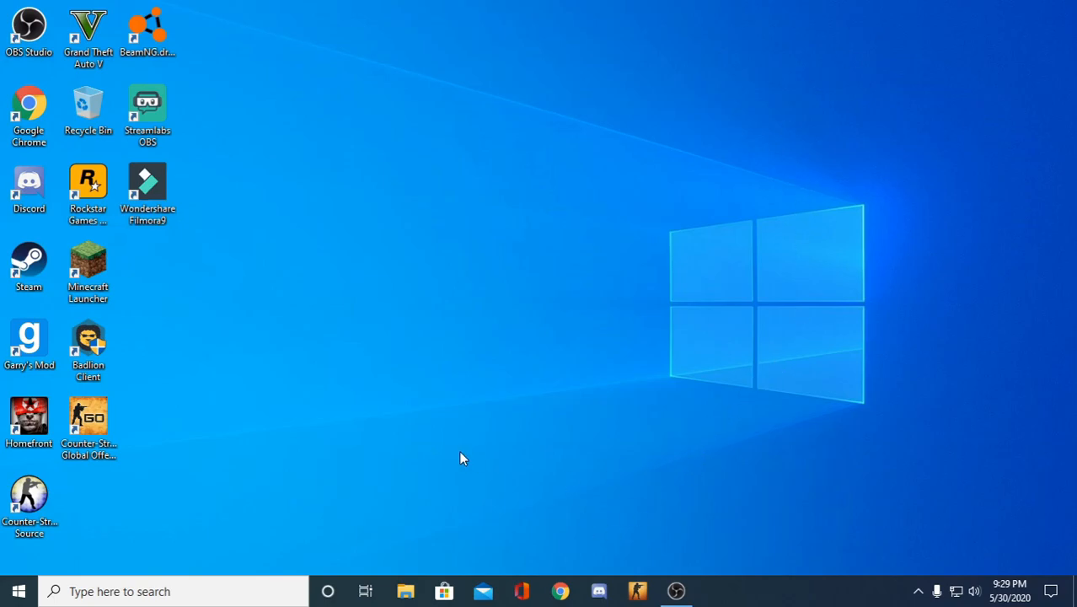
{"action": "mouse_move", "coordinate": [422, 70]}
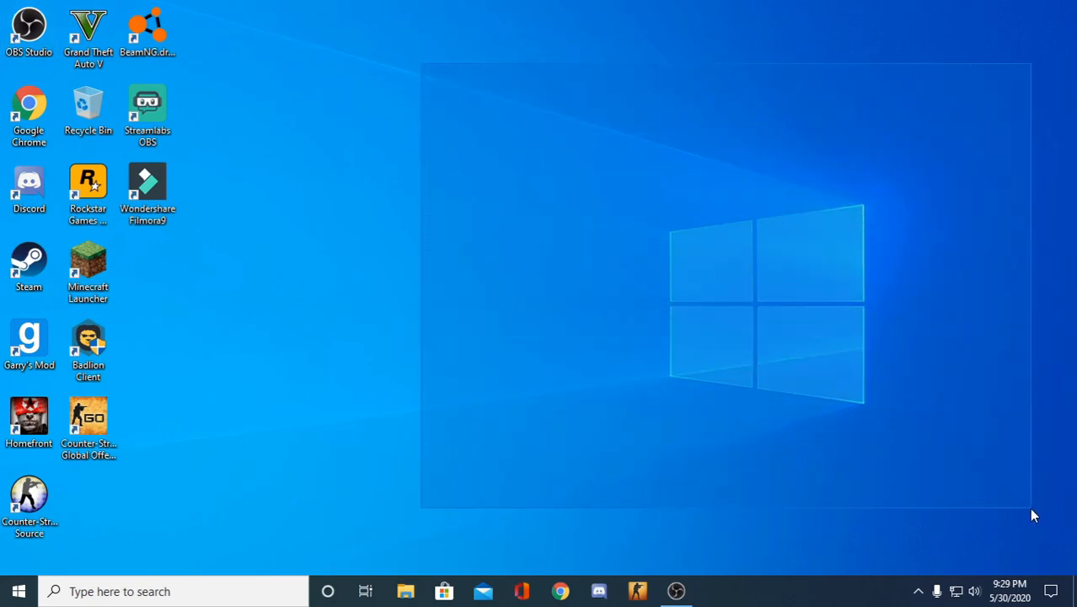
{"action": "mouse_move", "coordinate": [321, 256]}
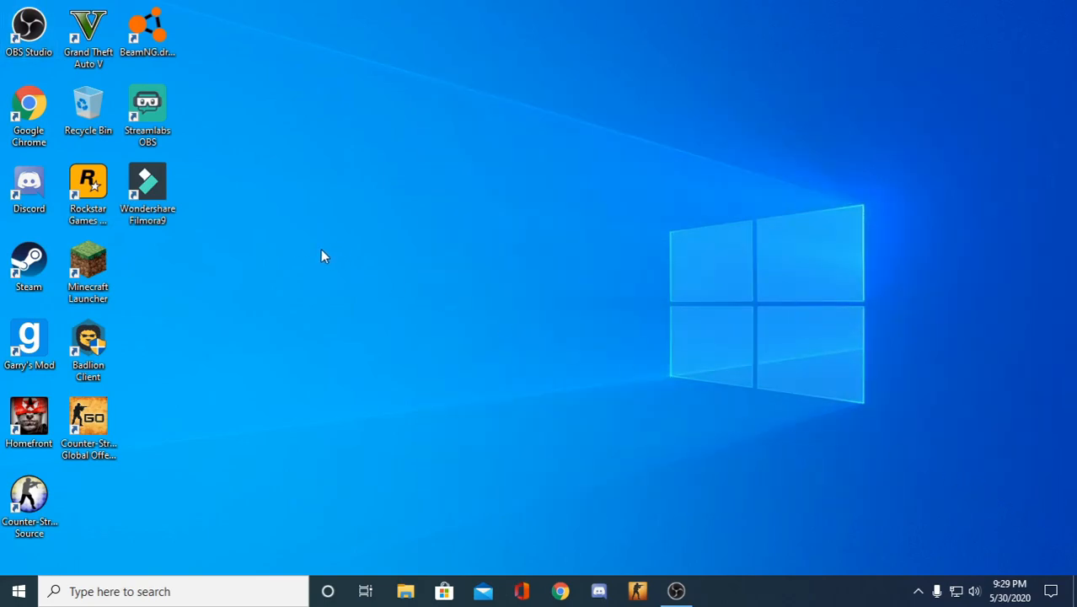
{"action": "mouse_move", "coordinate": [903, 472]}
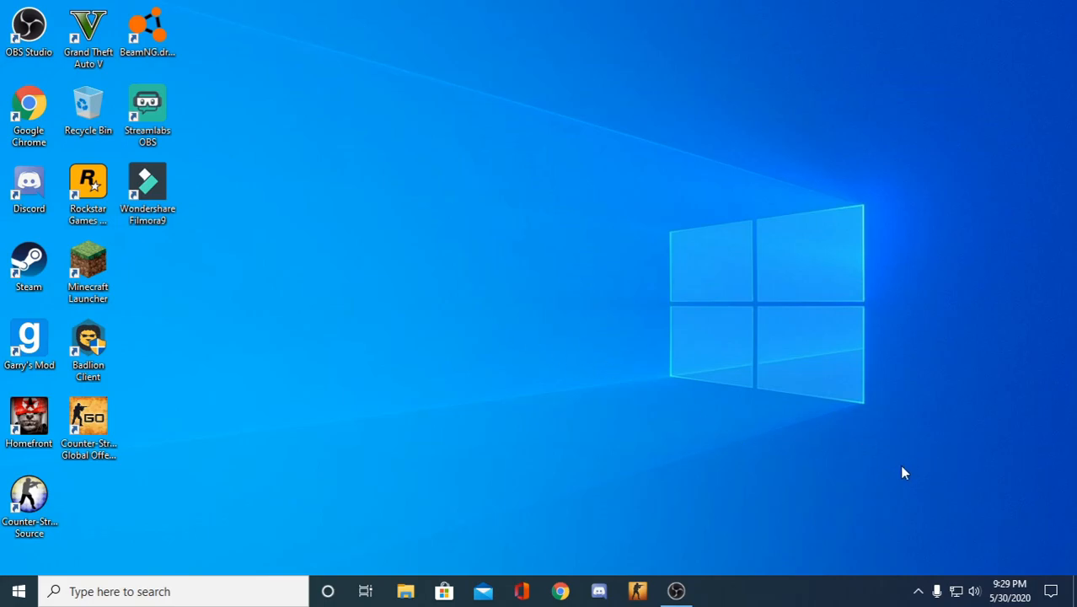
{"action": "mouse_move", "coordinate": [584, 296]}
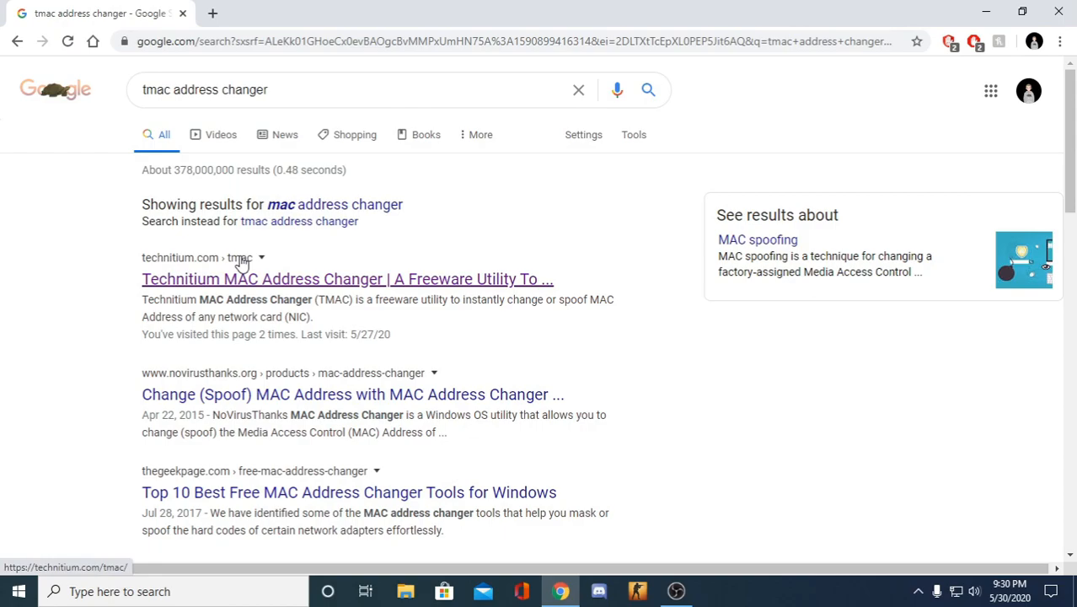
{"action": "mouse_move", "coordinate": [330, 290]}
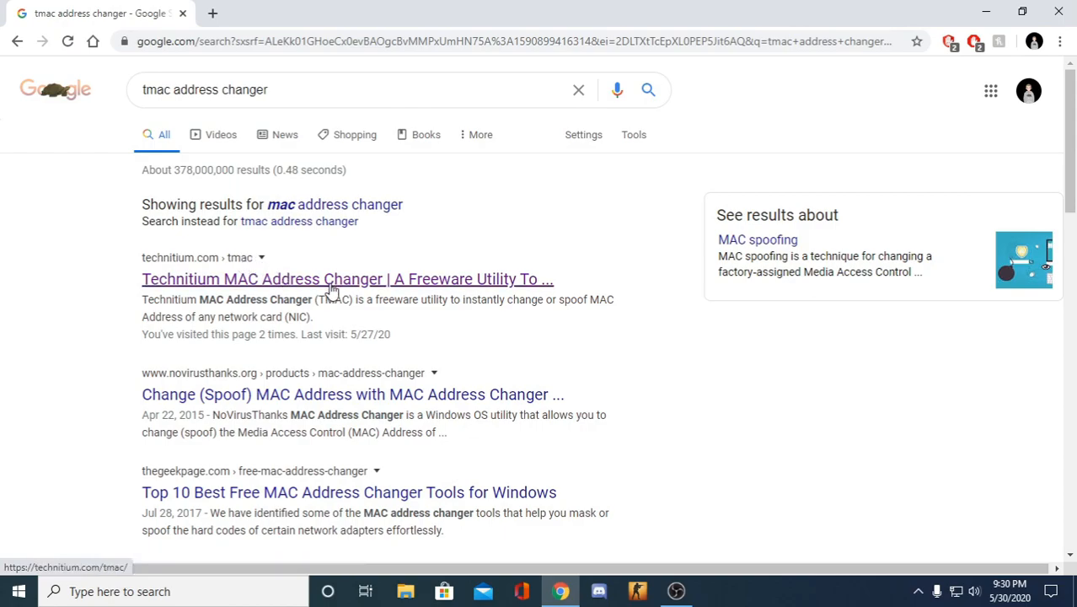
Open the Technitium MAC Address Changer homepage from the Google search results.
{"action": "left_click", "coordinate": [347, 280]}
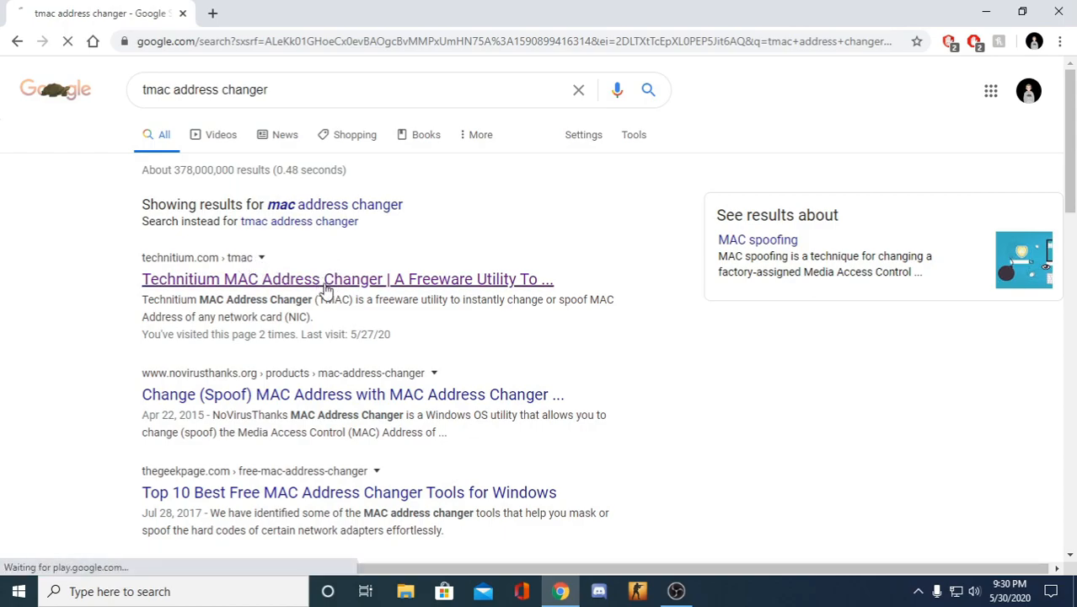
{"action": "left_click", "coordinate": [347, 280]}
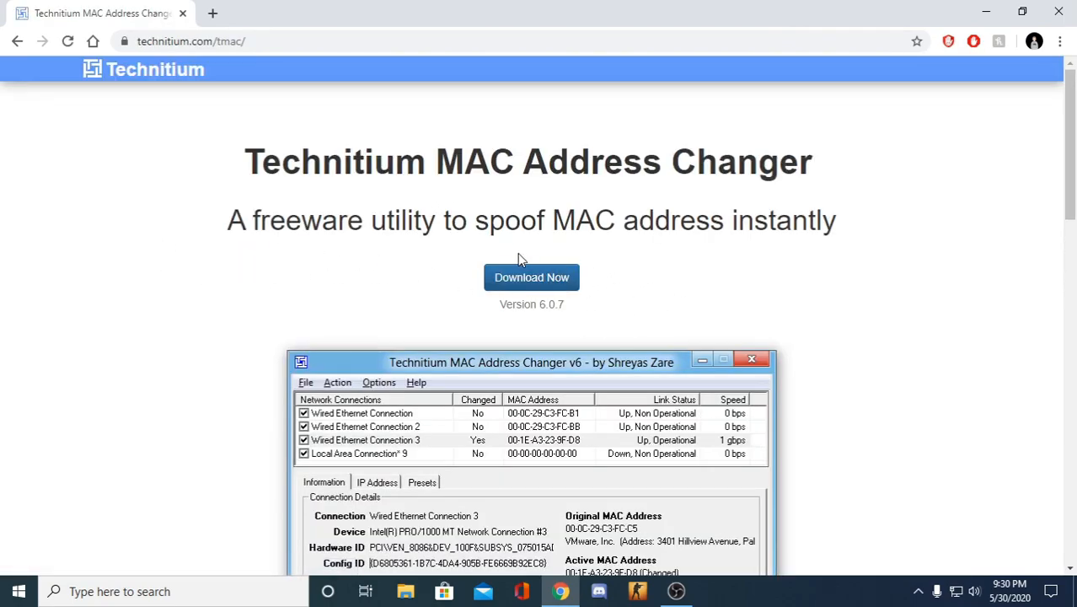
{"action": "mouse_move", "coordinate": [565, 317]}
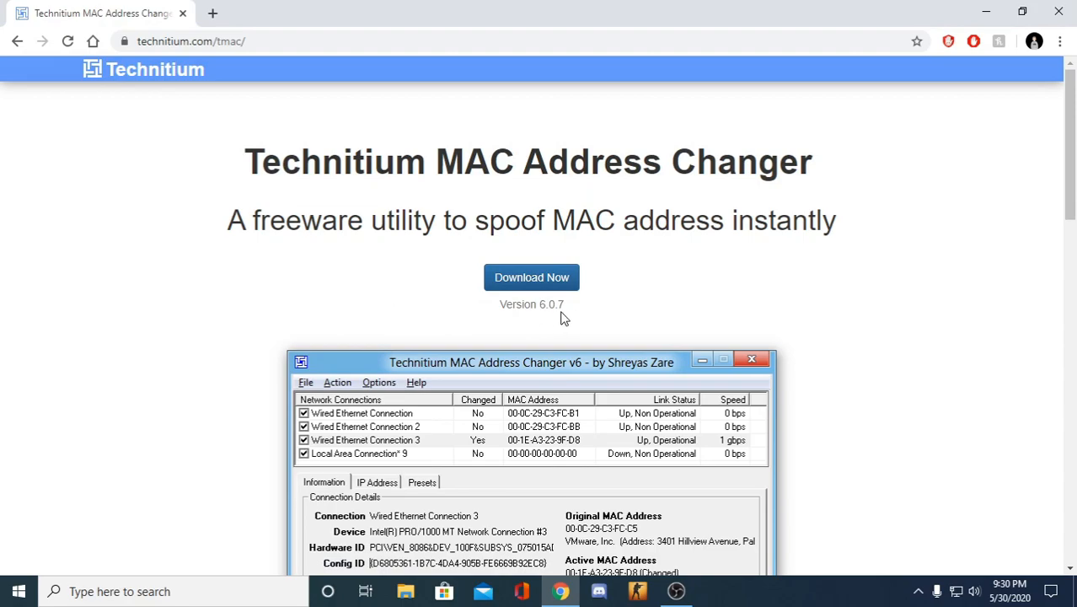
{"action": "mouse_move", "coordinate": [539, 244]}
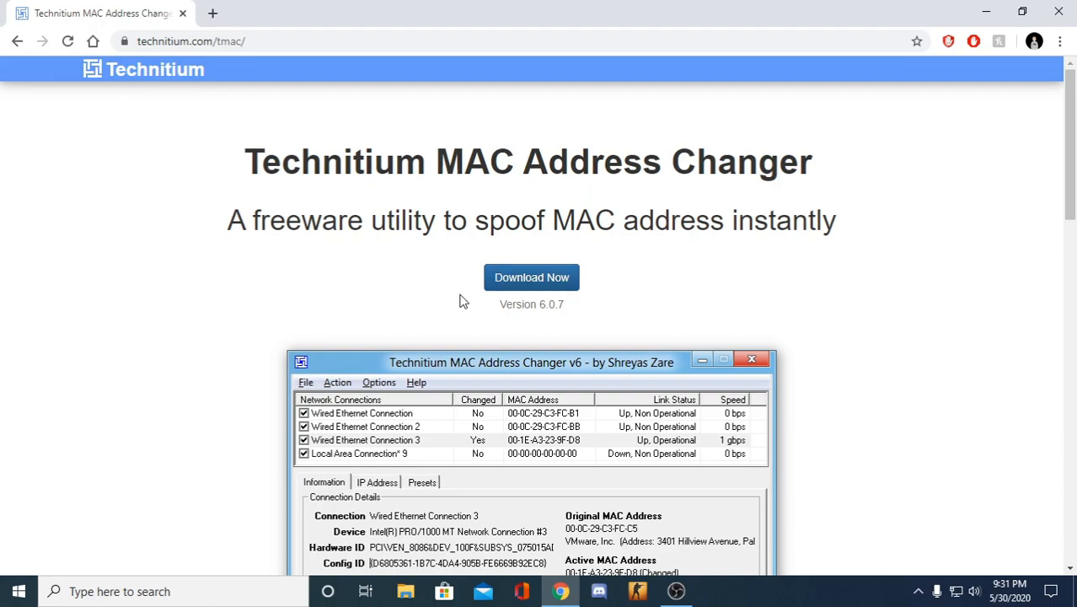
{"action": "mouse_move", "coordinate": [138, 143]}
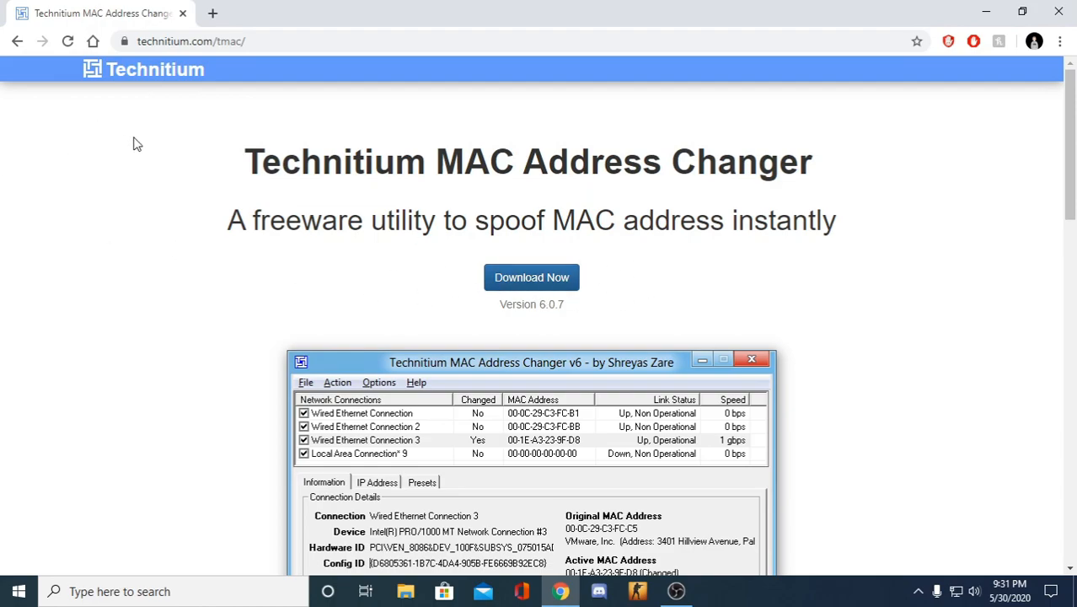
{"action": "mouse_move", "coordinate": [533, 276]}
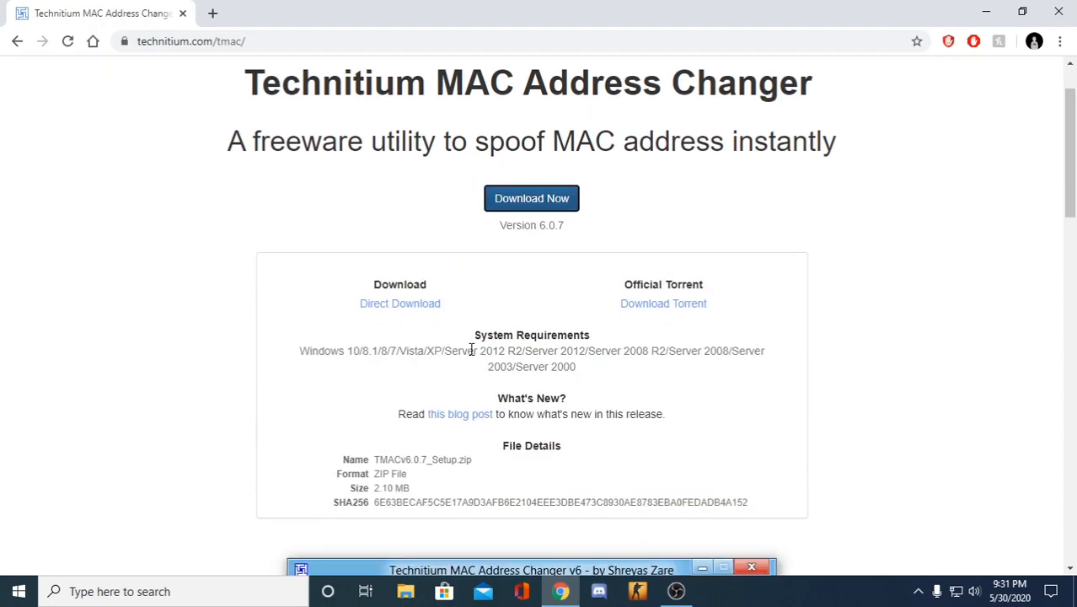
Download the TMACv6.0.7_Setup zip via Direct Download and open it from Chrome's download bar.
{"action": "left_click", "coordinate": [400, 303]}
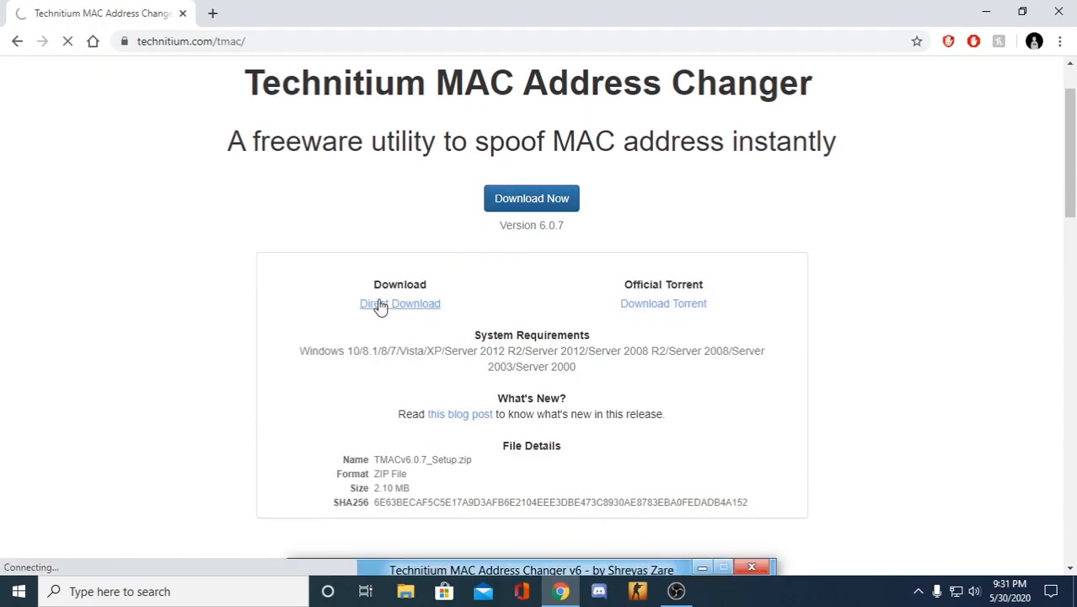
{"action": "left_click", "coordinate": [400, 303]}
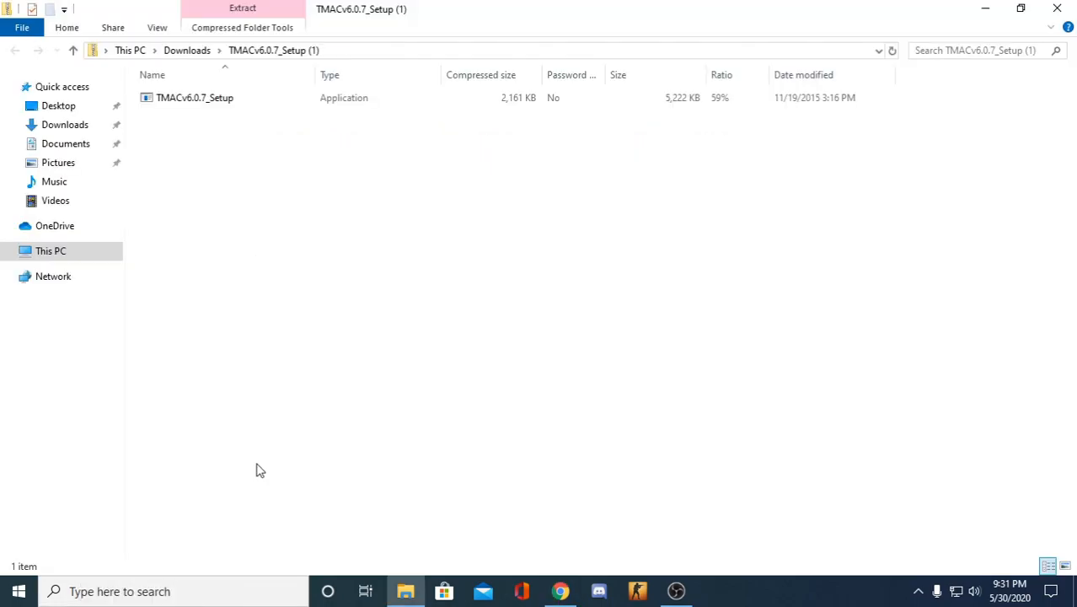
{"action": "mouse_move", "coordinate": [469, 115]}
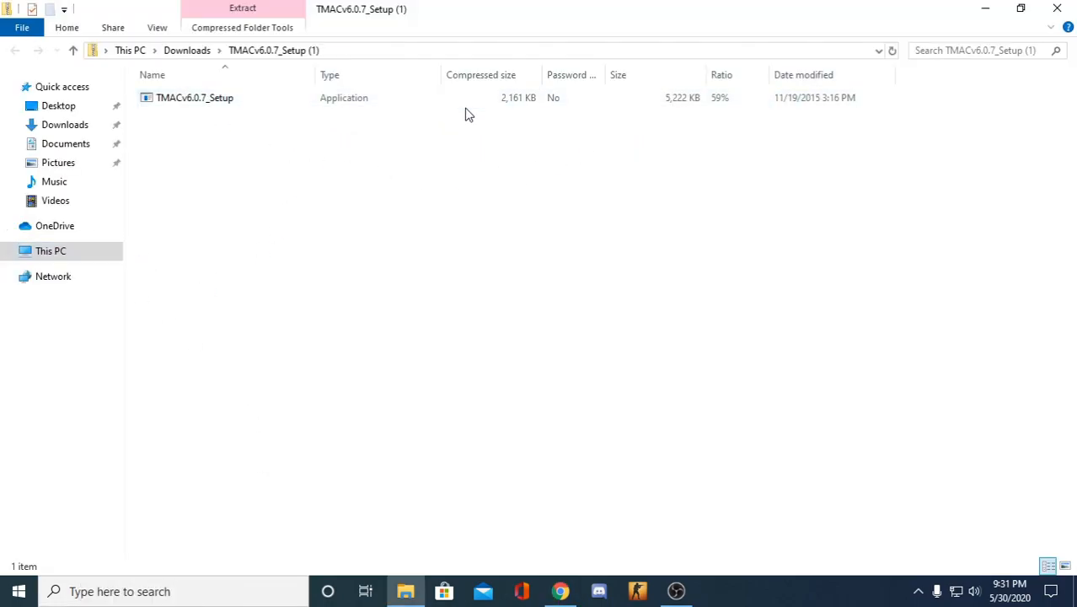
Launch TMACv6.0.7_Setup from the zip to reach the installer's welcome screen.
{"action": "left_click", "coordinate": [196, 96]}
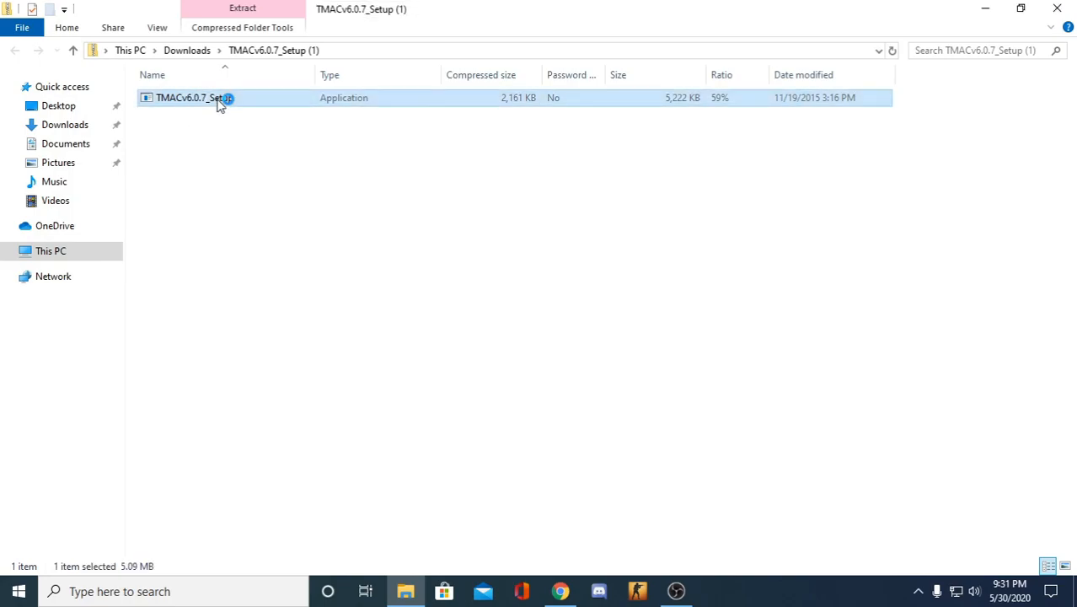
{"action": "double_click", "coordinate": [194, 96]}
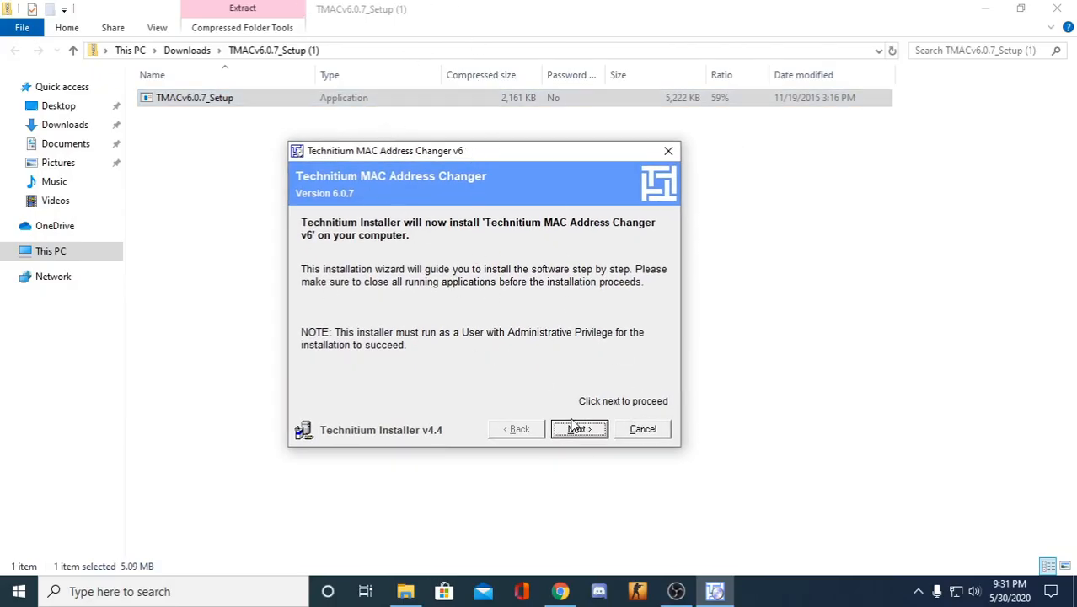
Agree to the license terms, install with default shortcuts, and close the finished installer.
{"action": "left_click", "coordinate": [579, 428]}
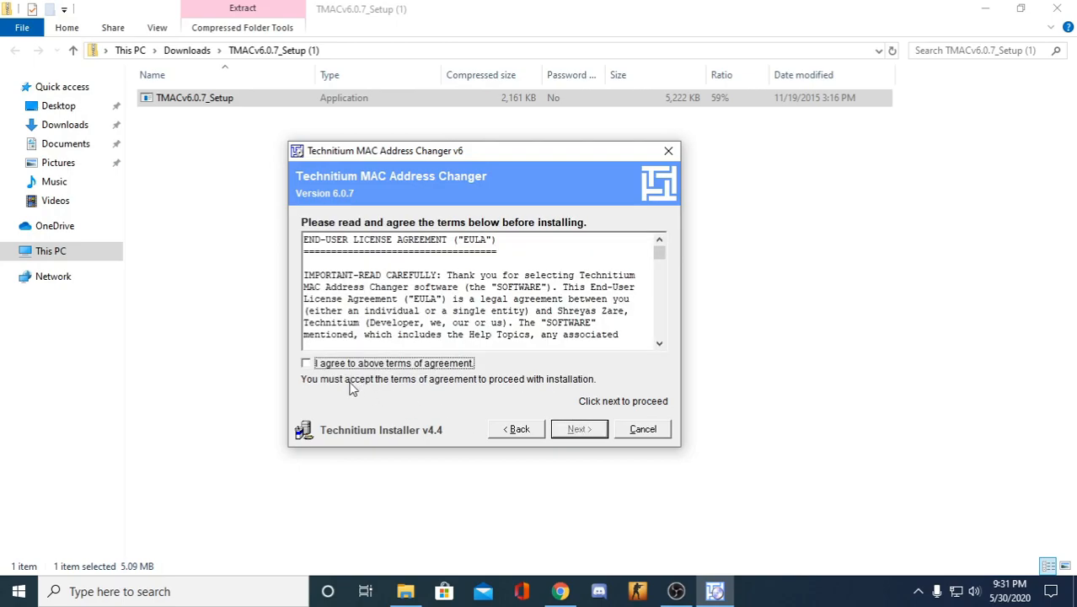
{"action": "left_click", "coordinate": [305, 363]}
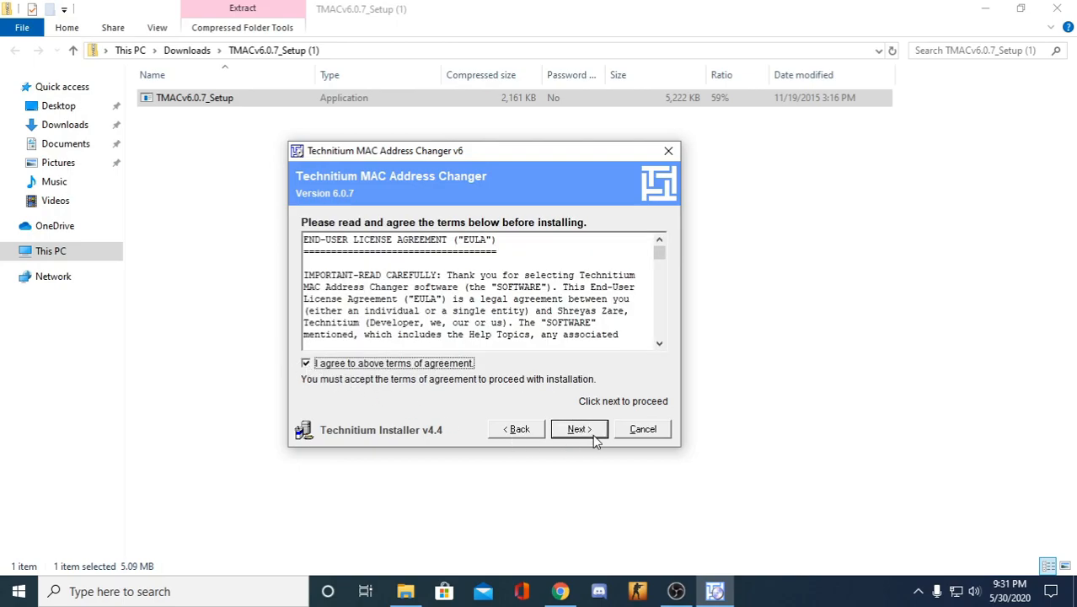
{"action": "left_click", "coordinate": [580, 430]}
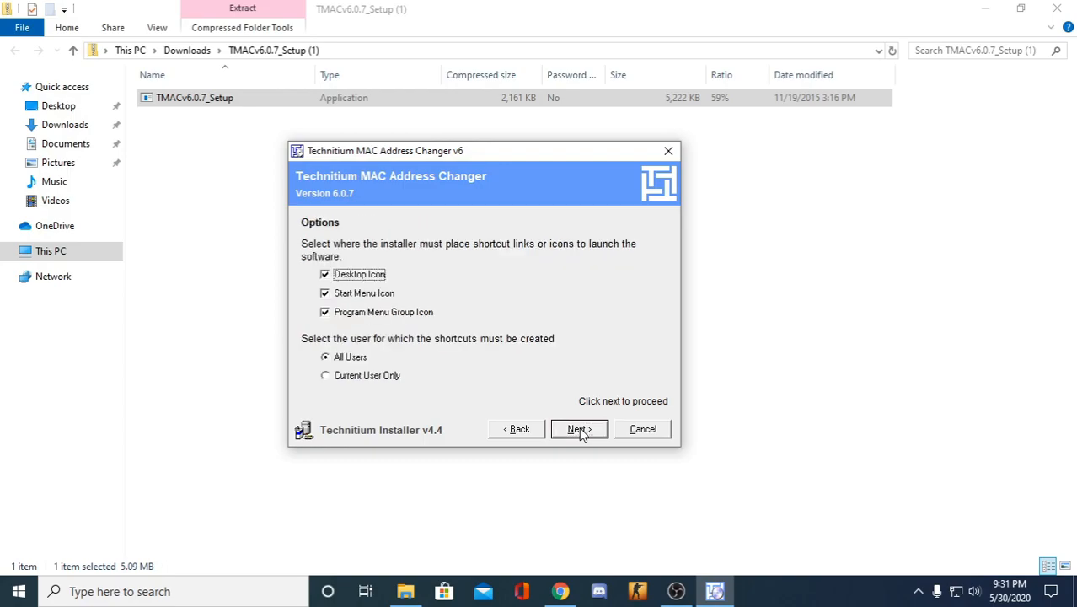
{"action": "left_click", "coordinate": [580, 429]}
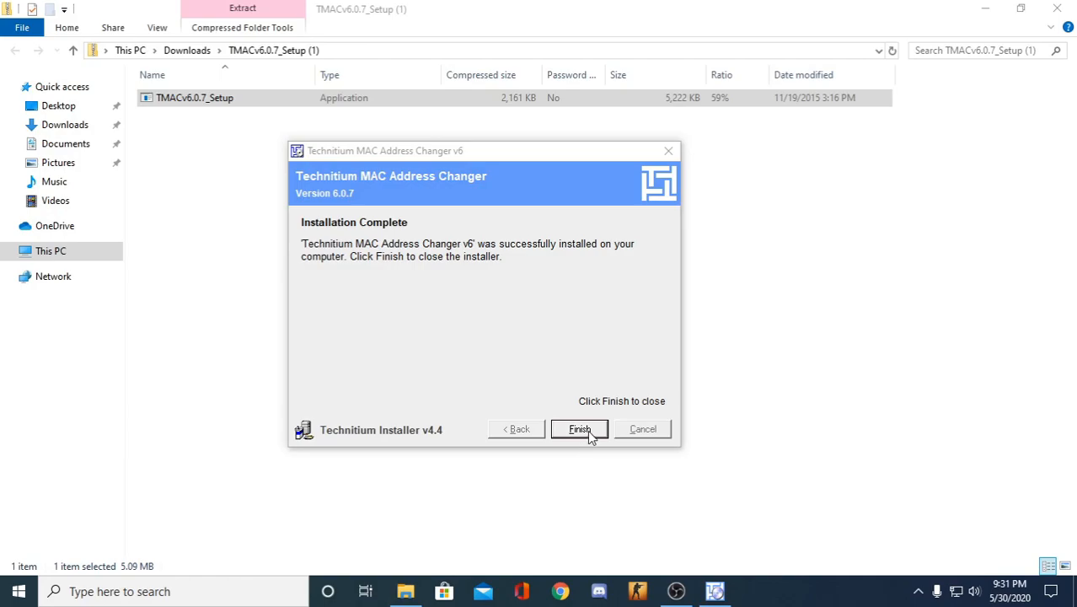
{"action": "left_click", "coordinate": [580, 429]}
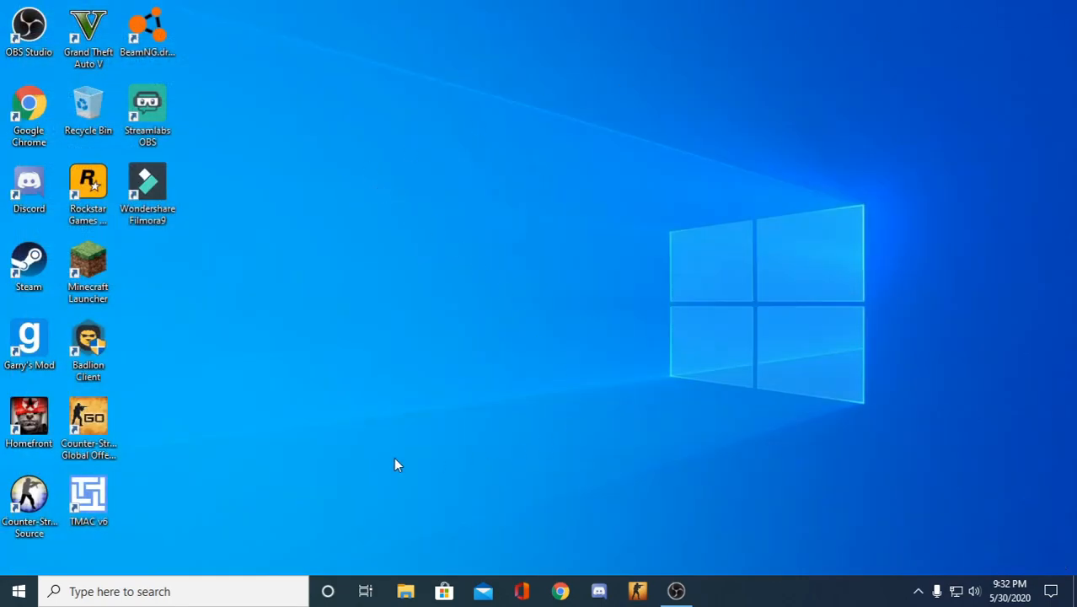
Move the TMAC shortcut to the middle of the desktop and launch the program.
{"action": "left_click_drag", "start_coordinate": [89, 497], "coordinate": [324, 422]}
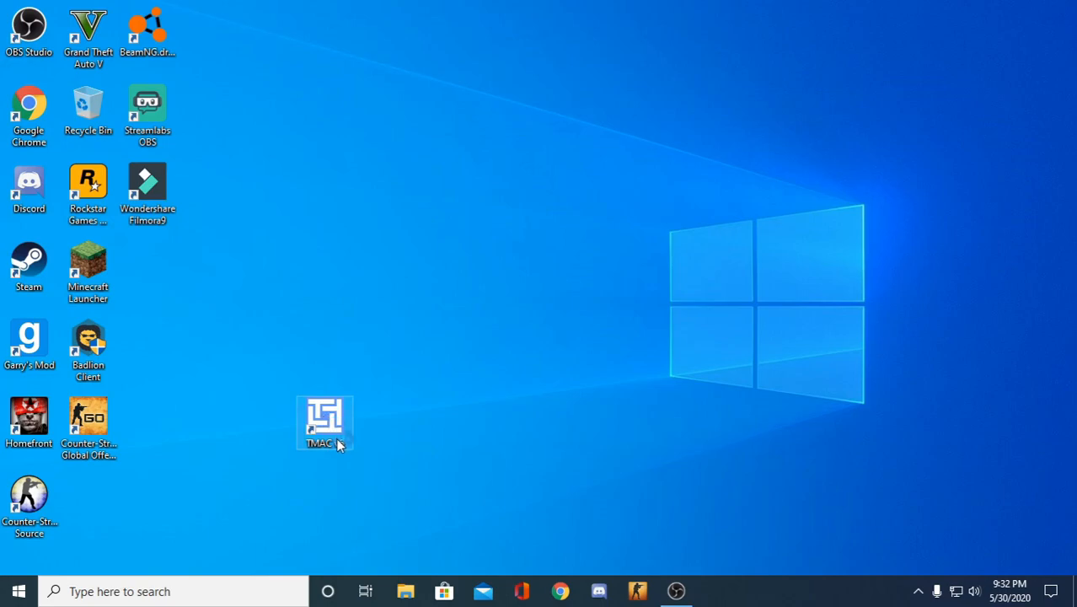
{"action": "double_click", "coordinate": [324, 420]}
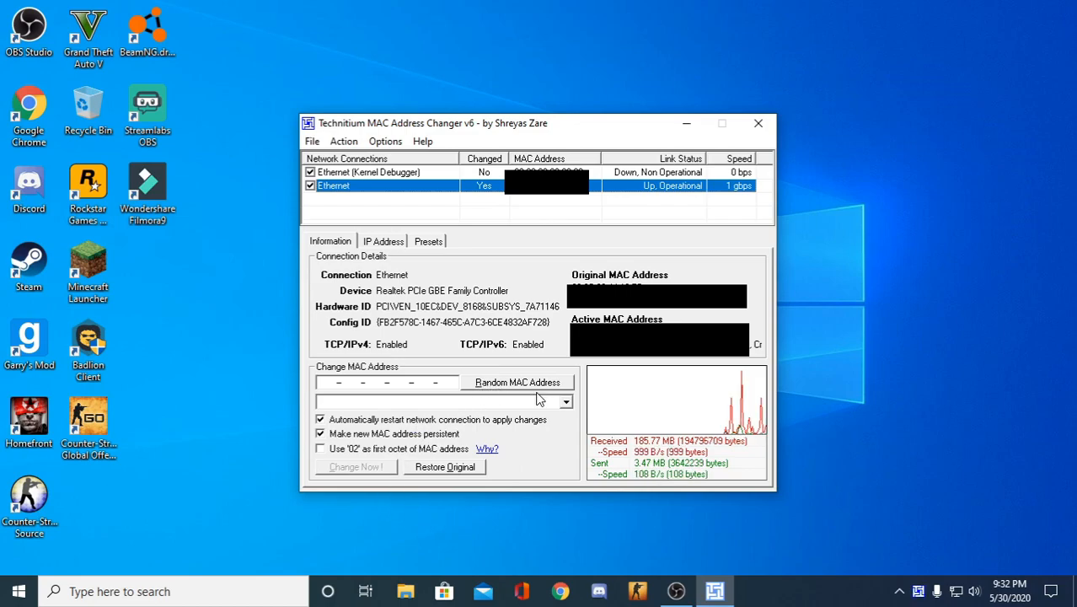
Apply a random MAC address to the Ethernet adapter and confirm the success message.
{"action": "left_click", "coordinate": [518, 381]}
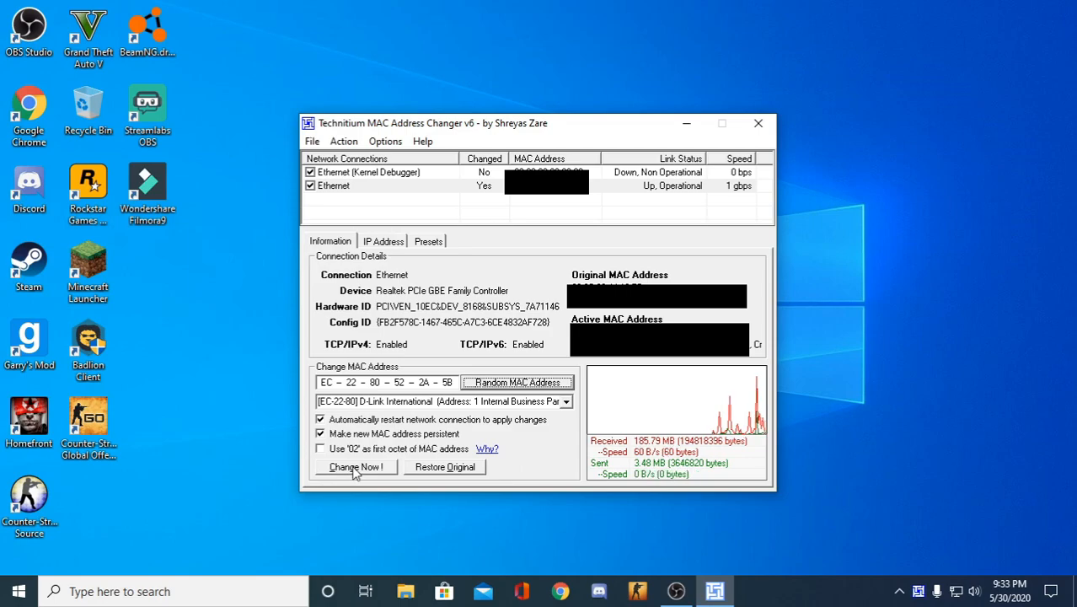
{"action": "left_click", "coordinate": [354, 467]}
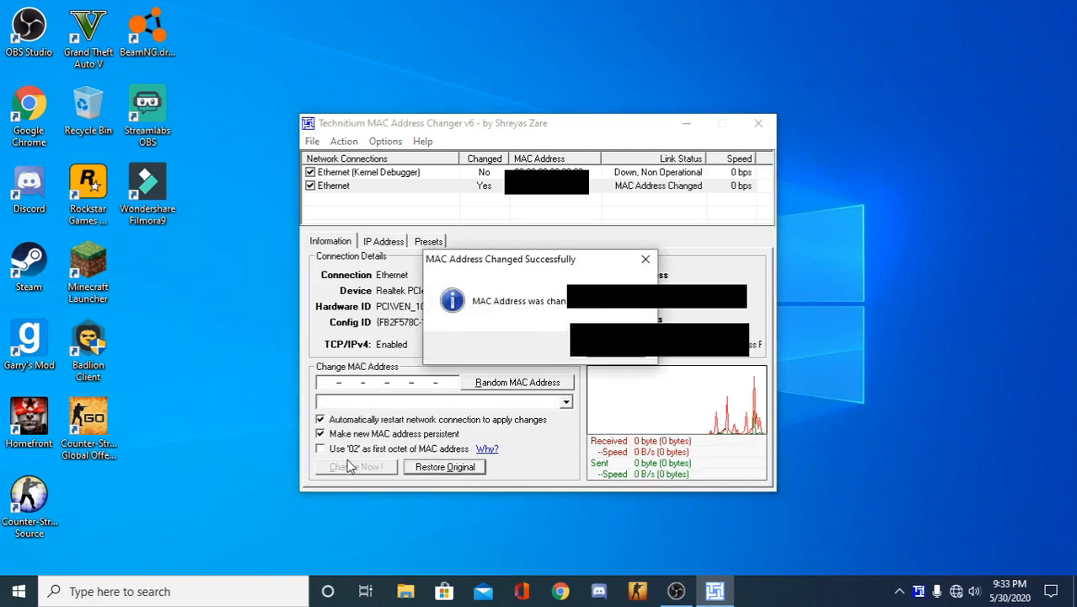
{"action": "left_click", "coordinate": [646, 260]}
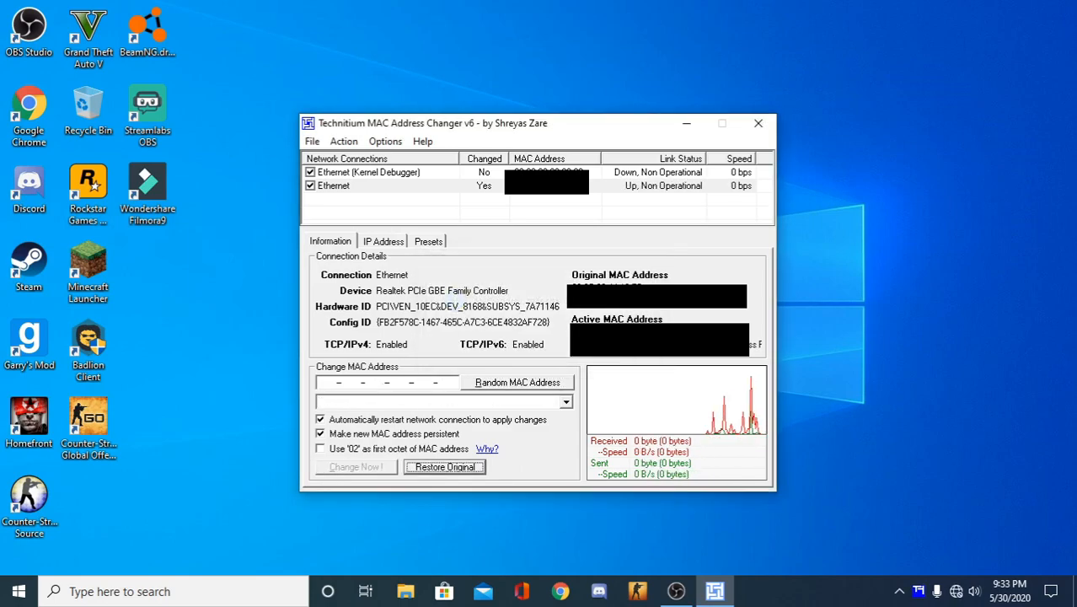